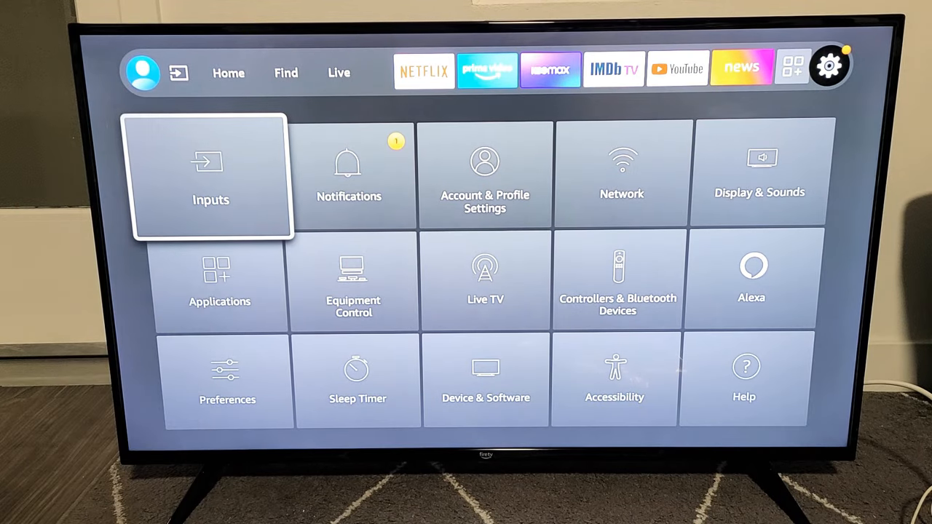
Navigate Applications > Manage Installed Applications to Disney+ and highlight Force stop.
left_click(219, 280)
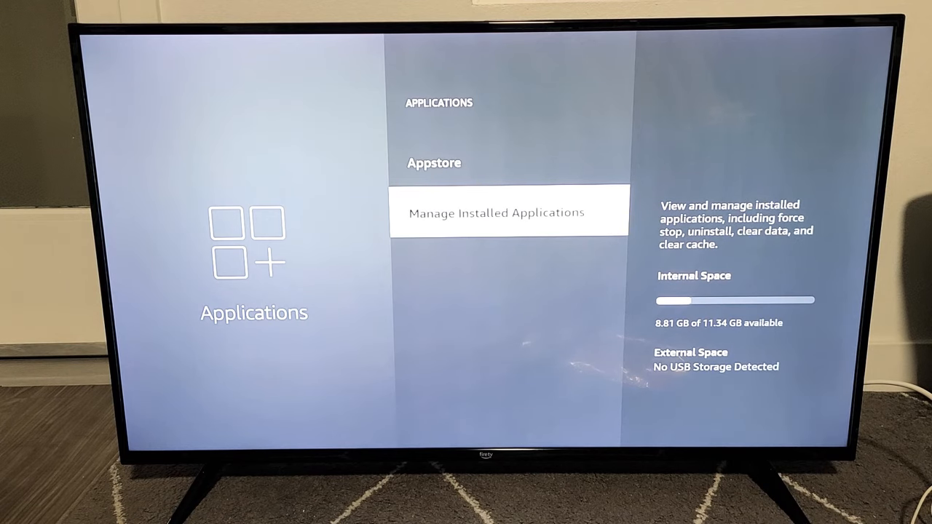
left_click(497, 212)
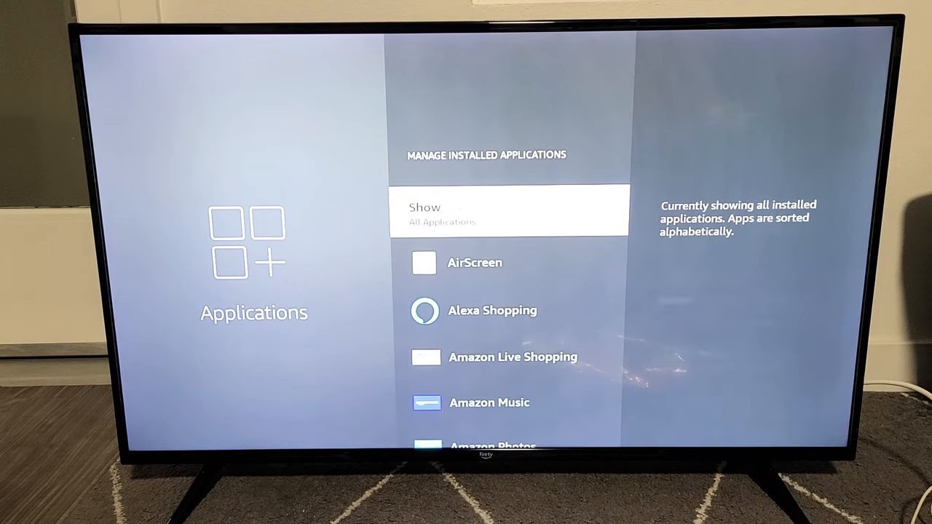
scroll("down", 3)
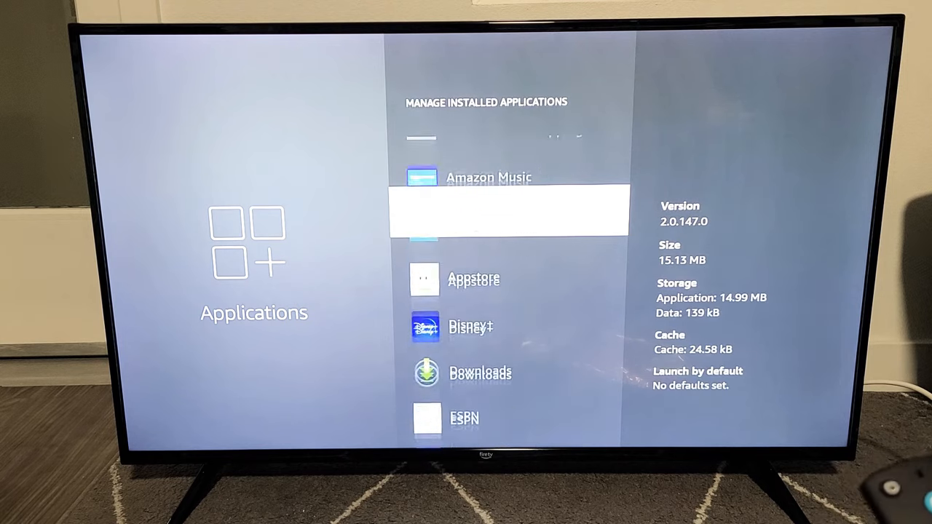
scroll("down", 3)
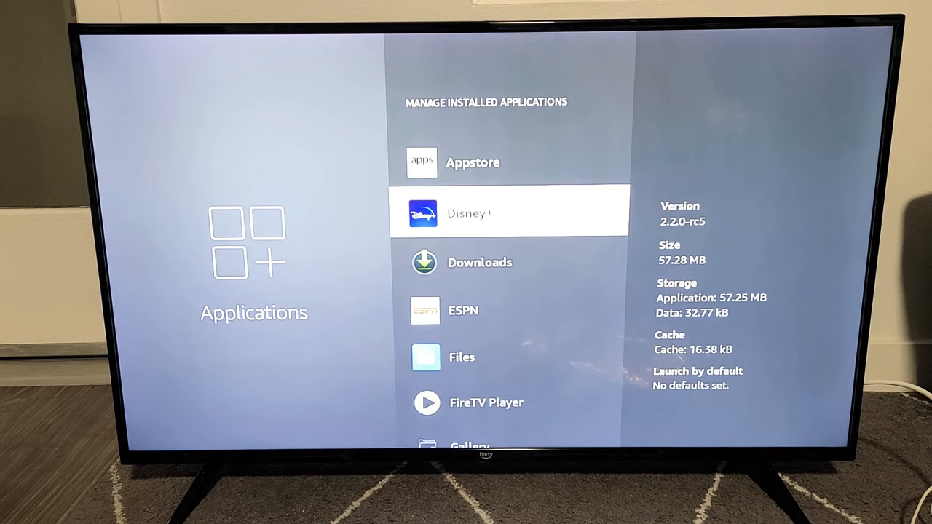
left_click(508, 213)
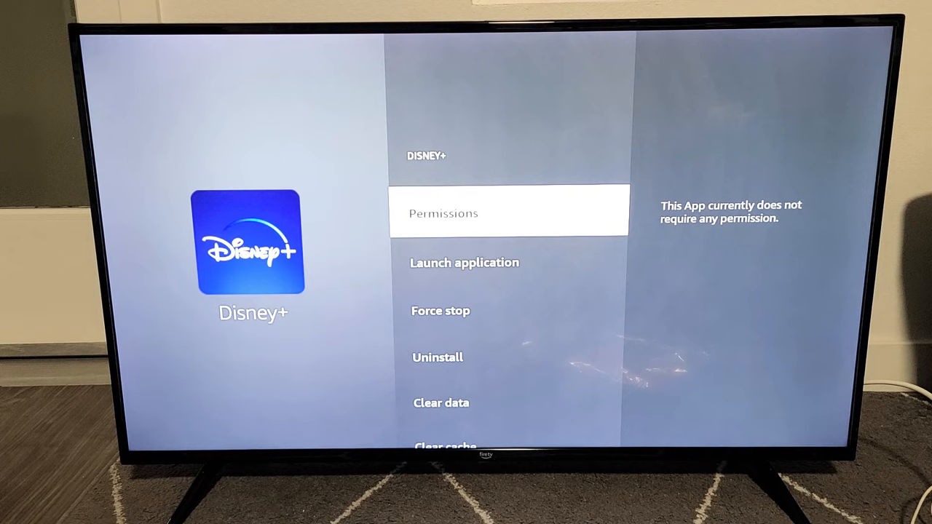
scroll("down", 3)
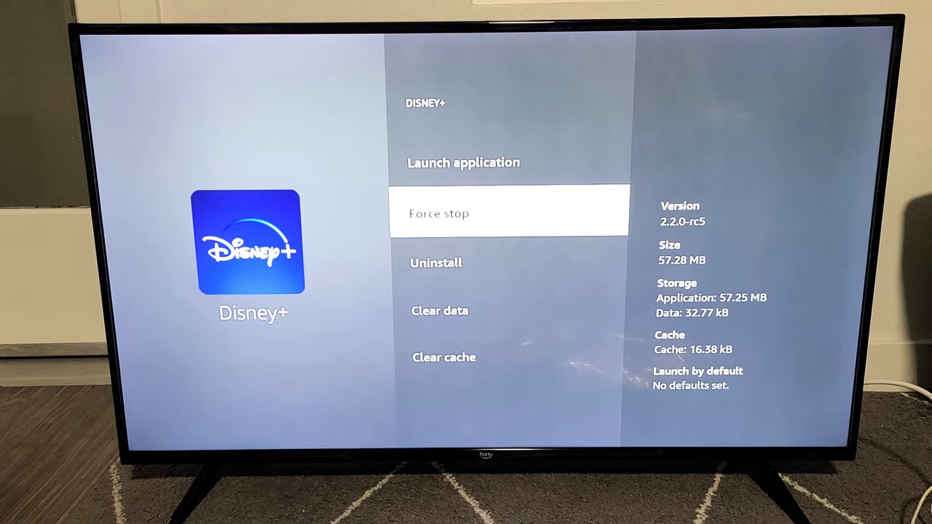